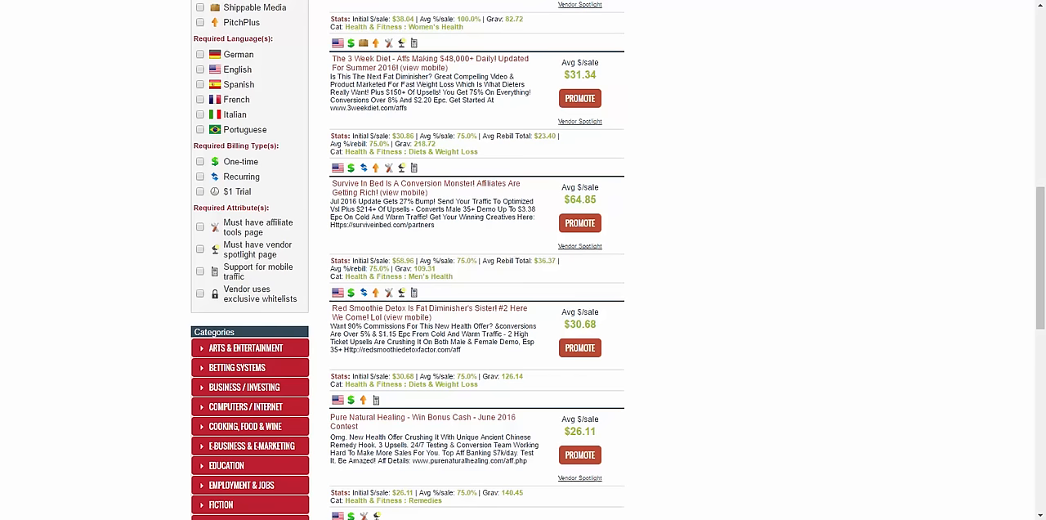
{"action": "mouse_move", "coordinate": [401, 188]}
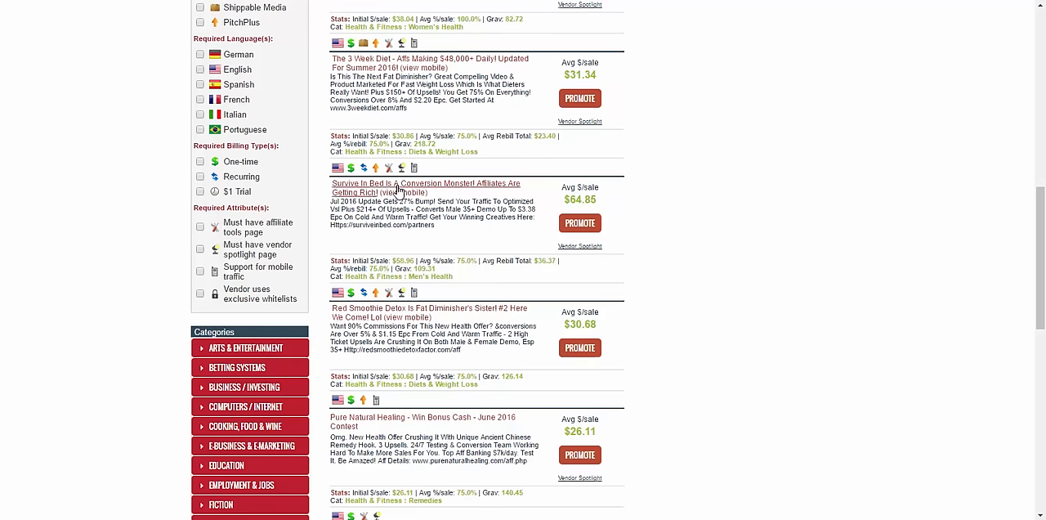
{"action": "mouse_move", "coordinate": [397, 190]}
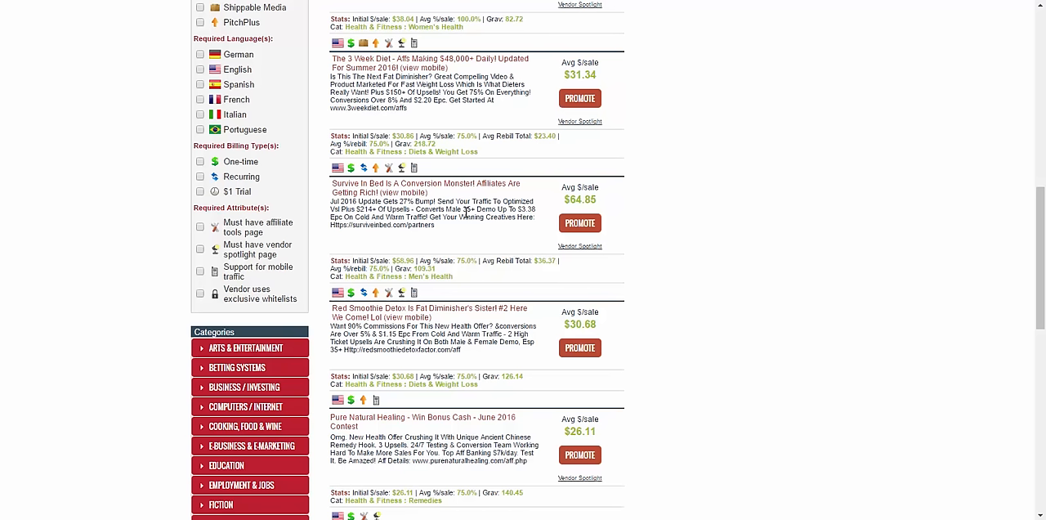
{"action": "mouse_move", "coordinate": [588, 121]}
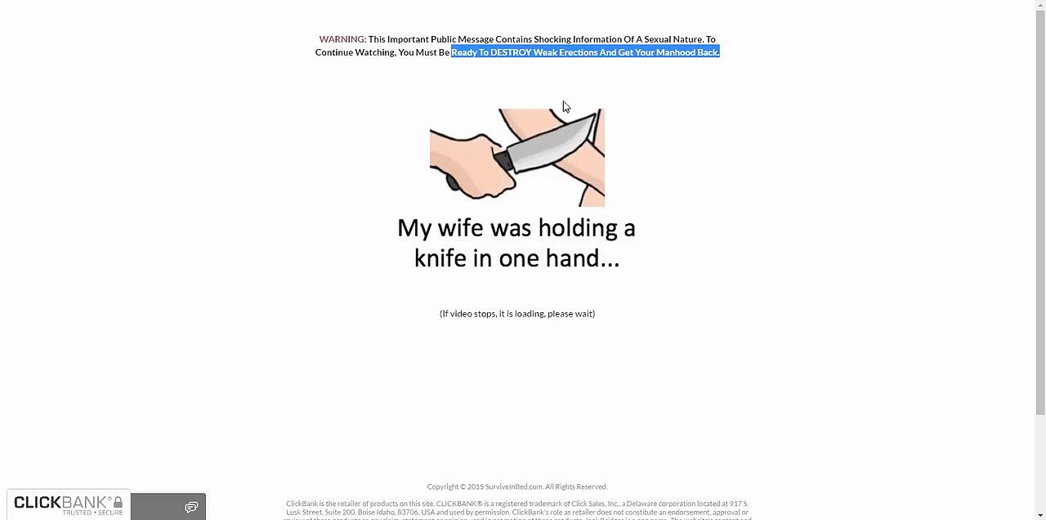
{"action": "mouse_move", "coordinate": [467, 199]}
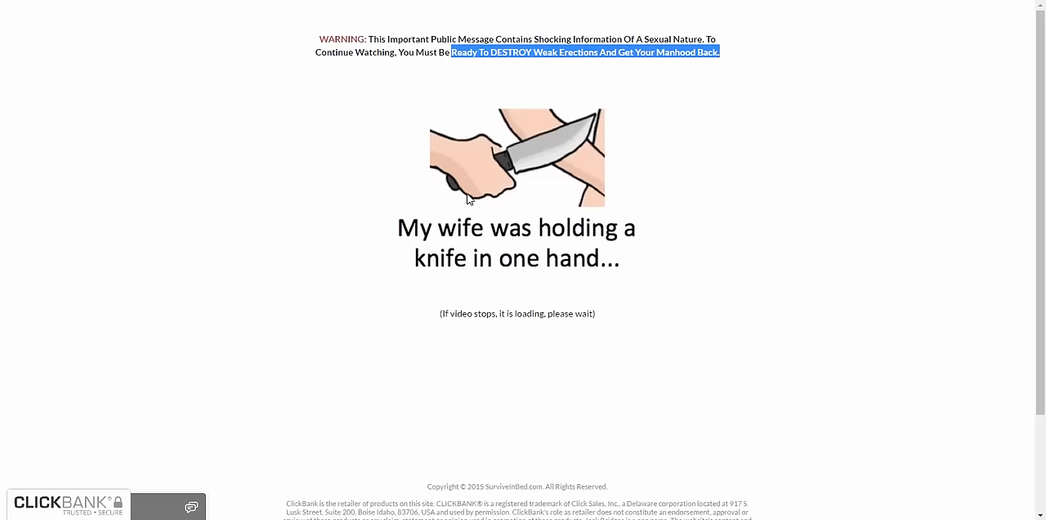
{"action": "mouse_move", "coordinate": [529, 112]}
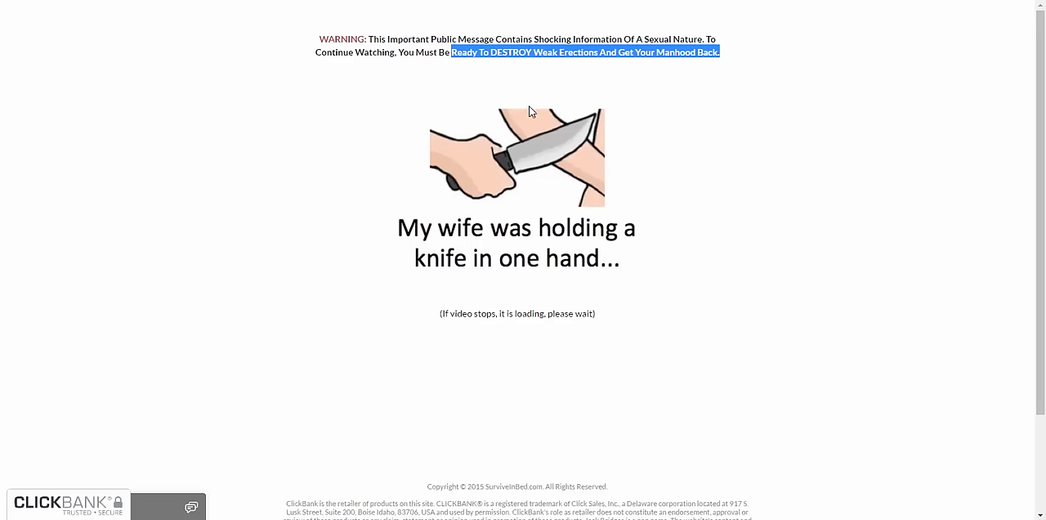
{"action": "mouse_move", "coordinate": [553, 75]}
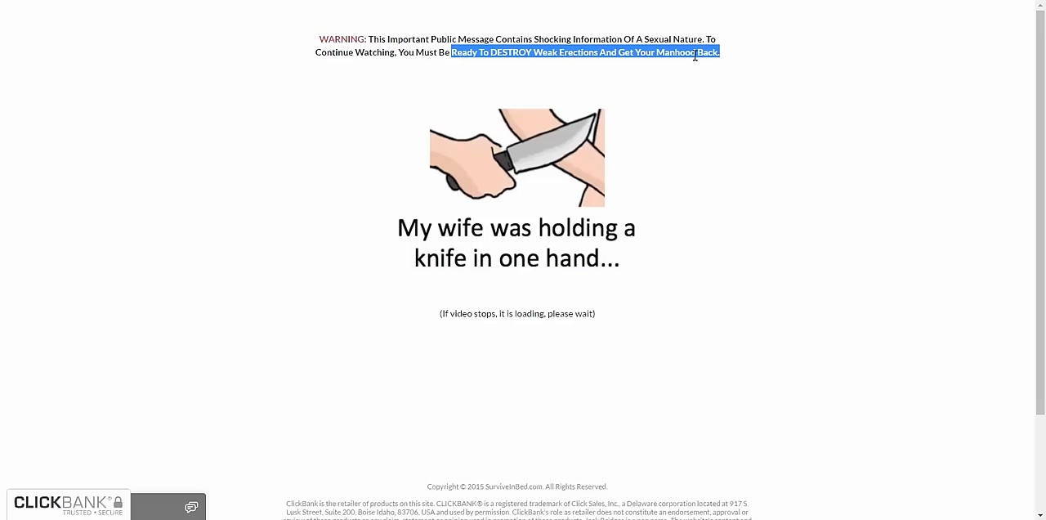
{"action": "mouse_move", "coordinate": [549, 160]}
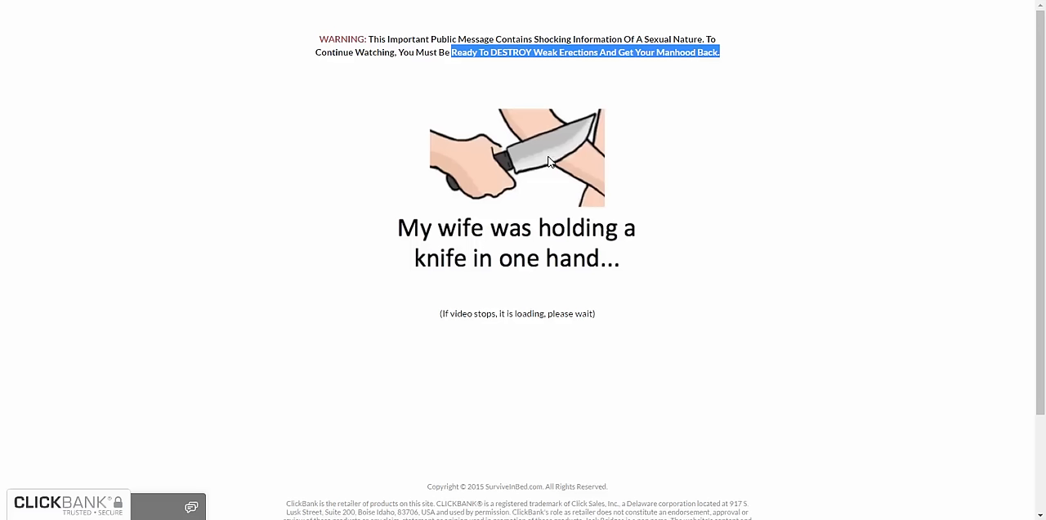